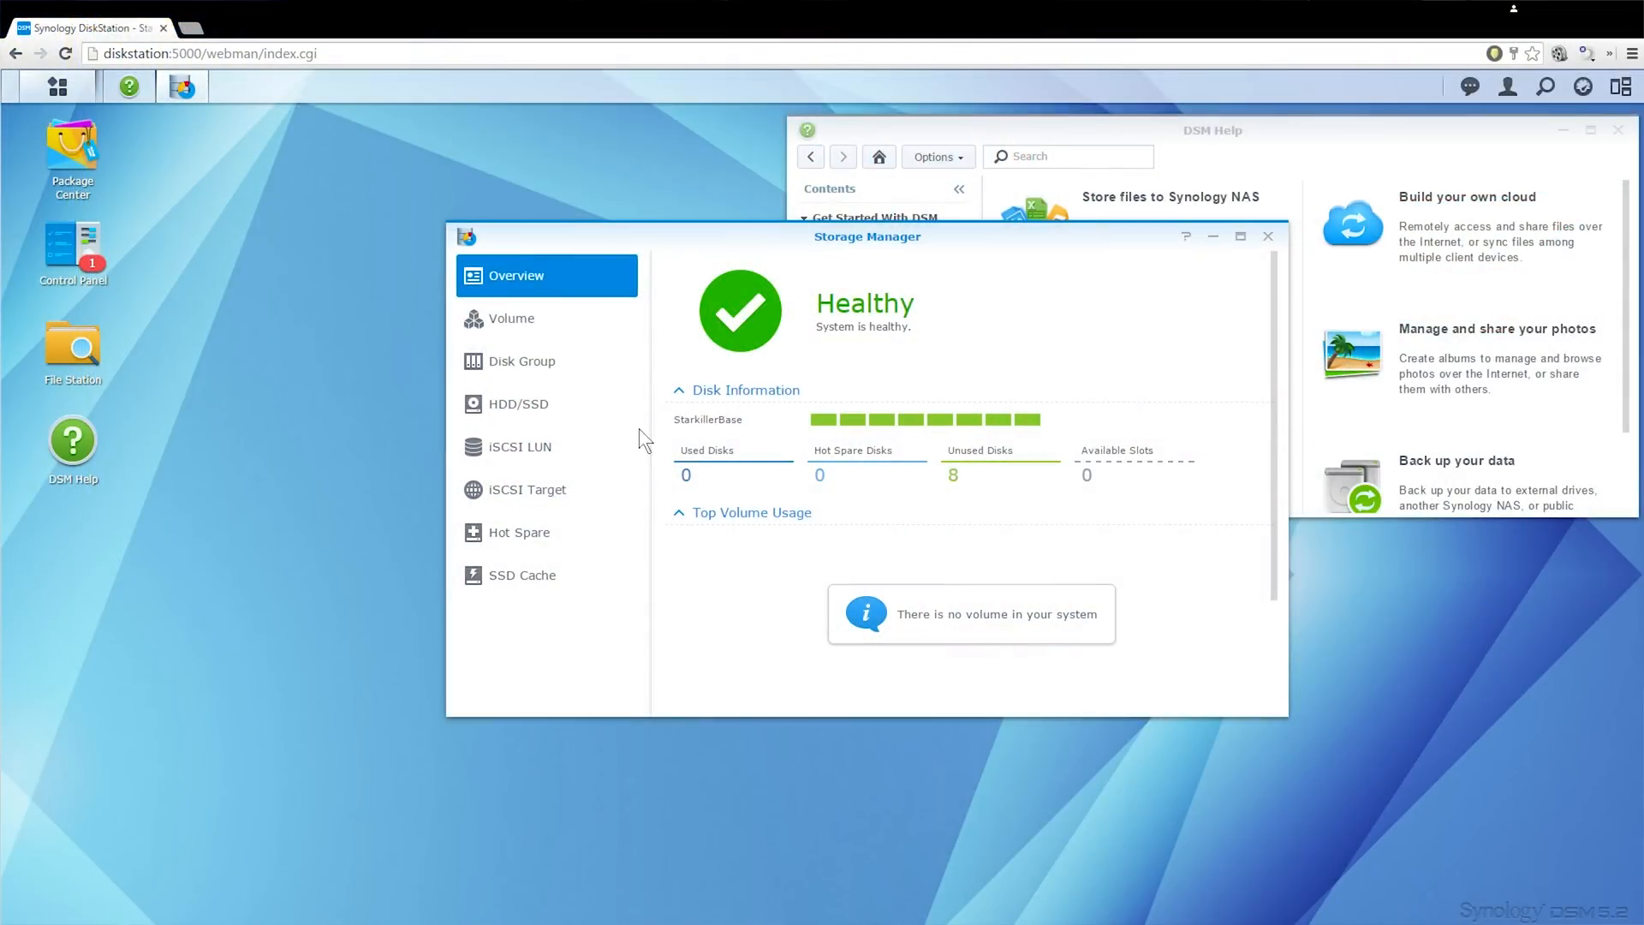
pyautogui.moveTo(512, 319)
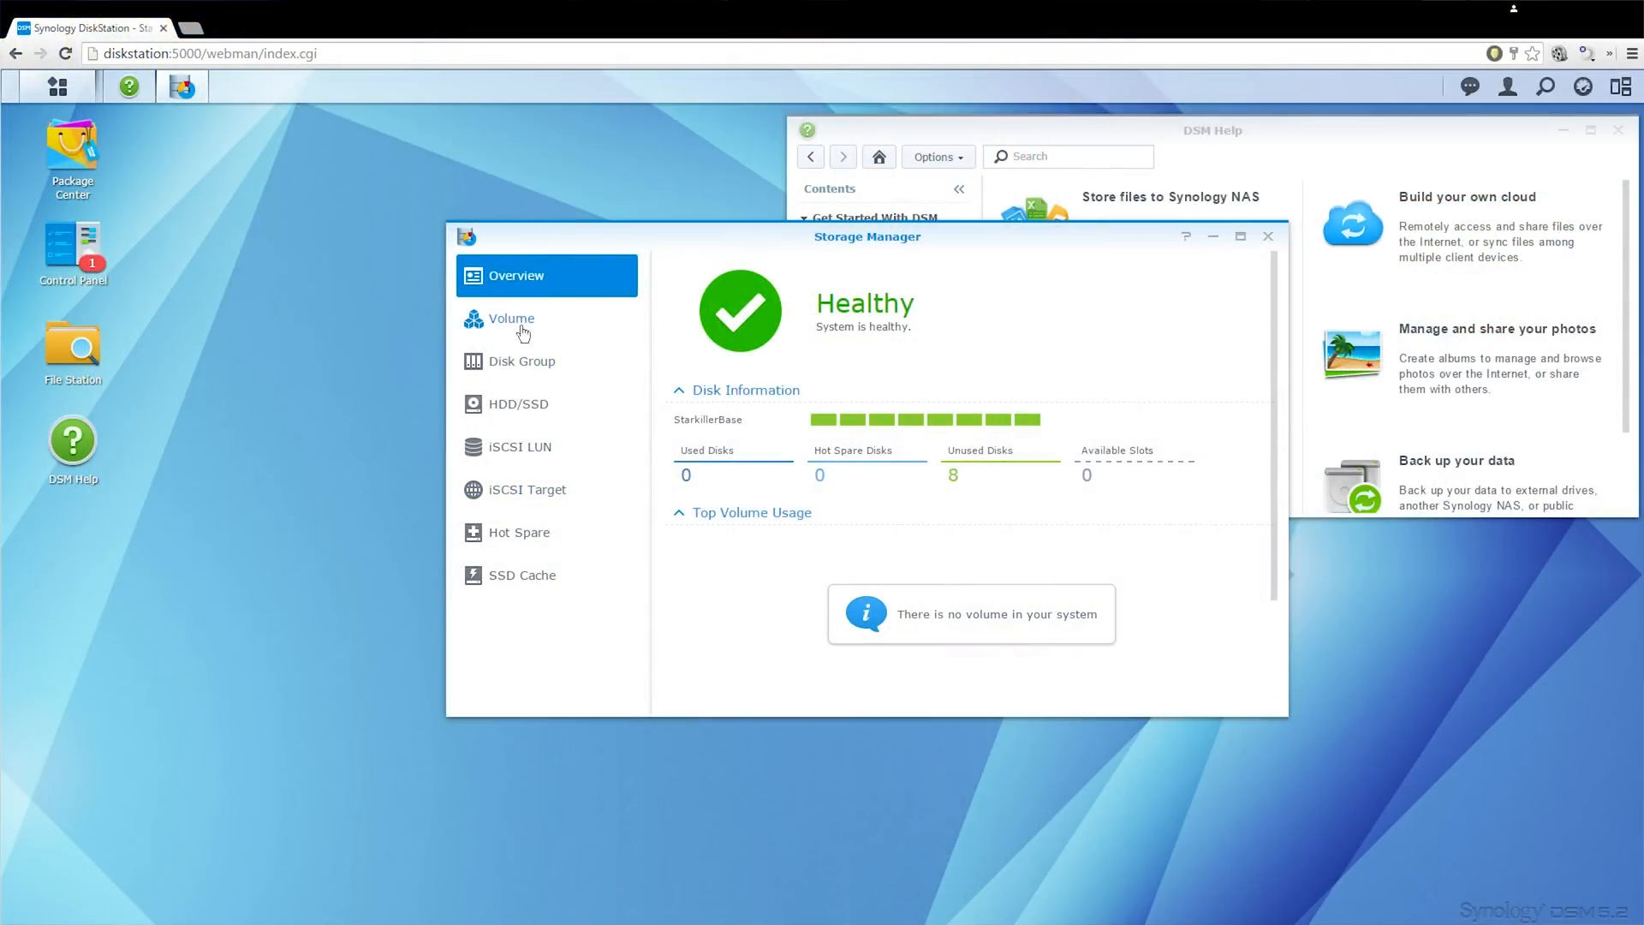
# Create a disk group from all eight disks and confirm erasing their data
pyautogui.click(522, 361)
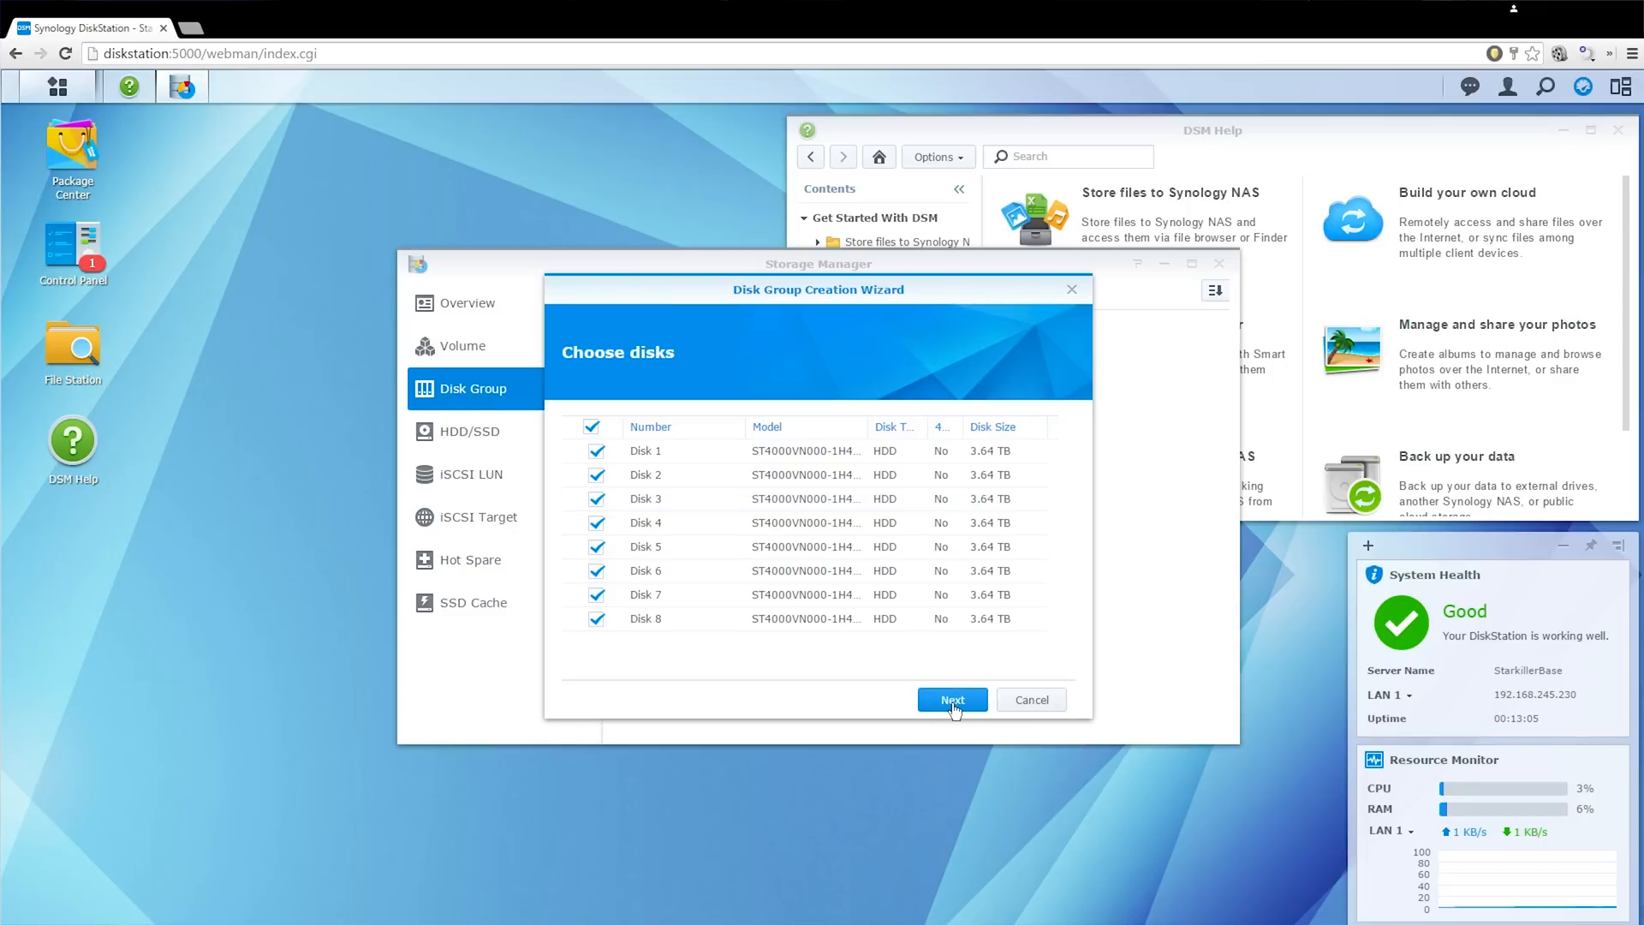
pyautogui.click(949, 700)
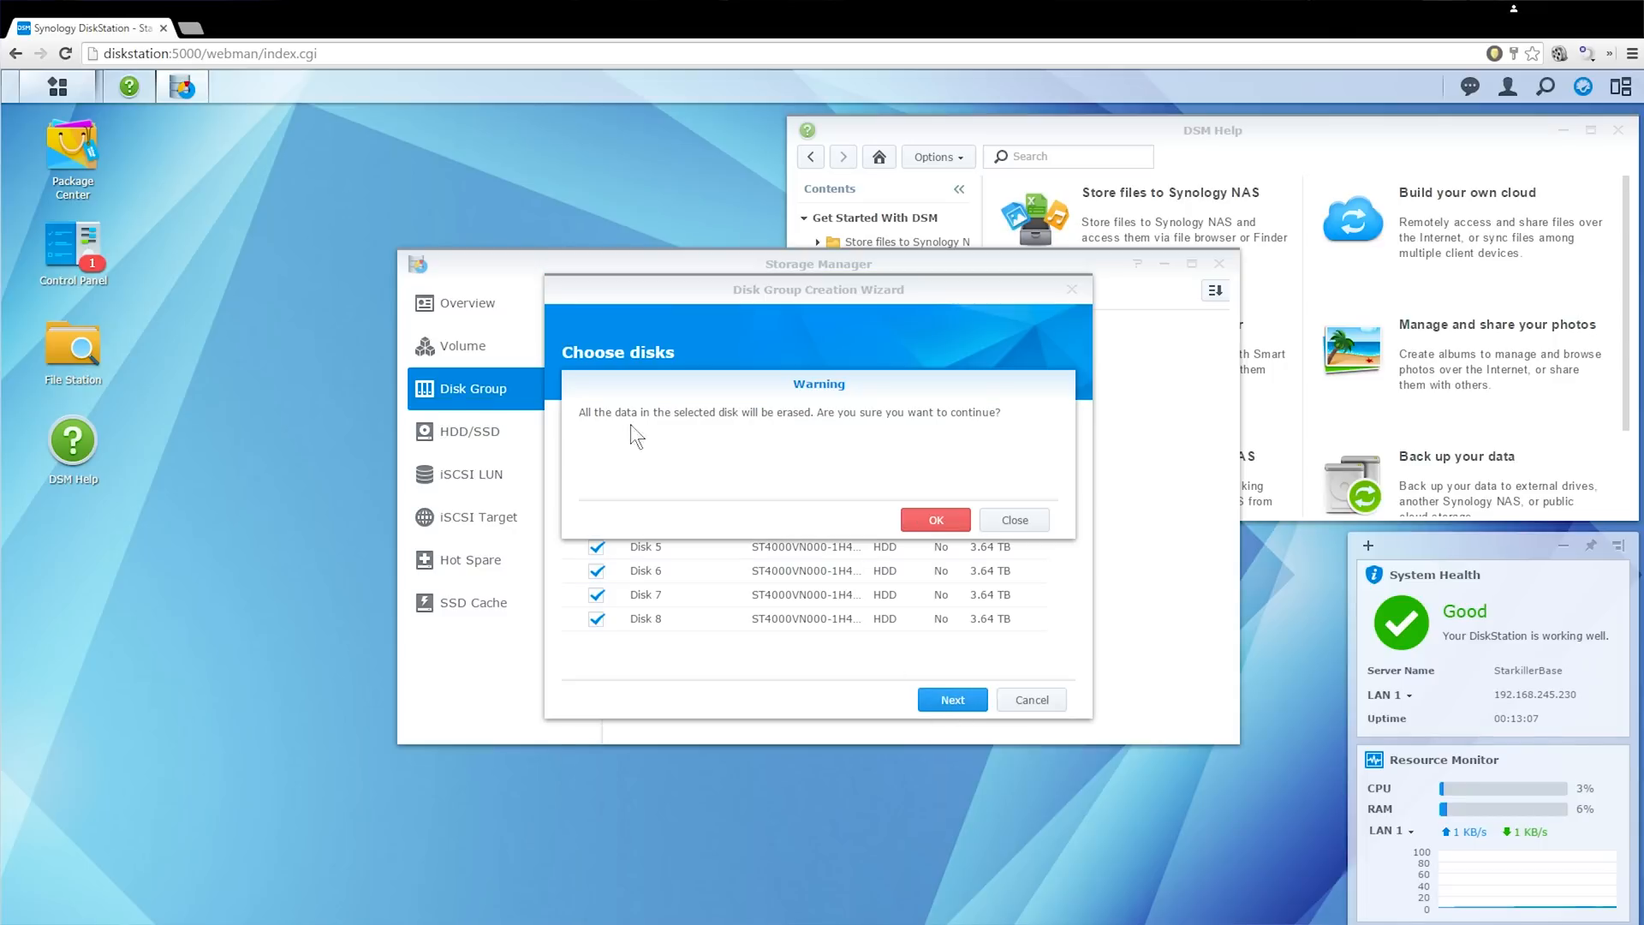
pyautogui.click(933, 518)
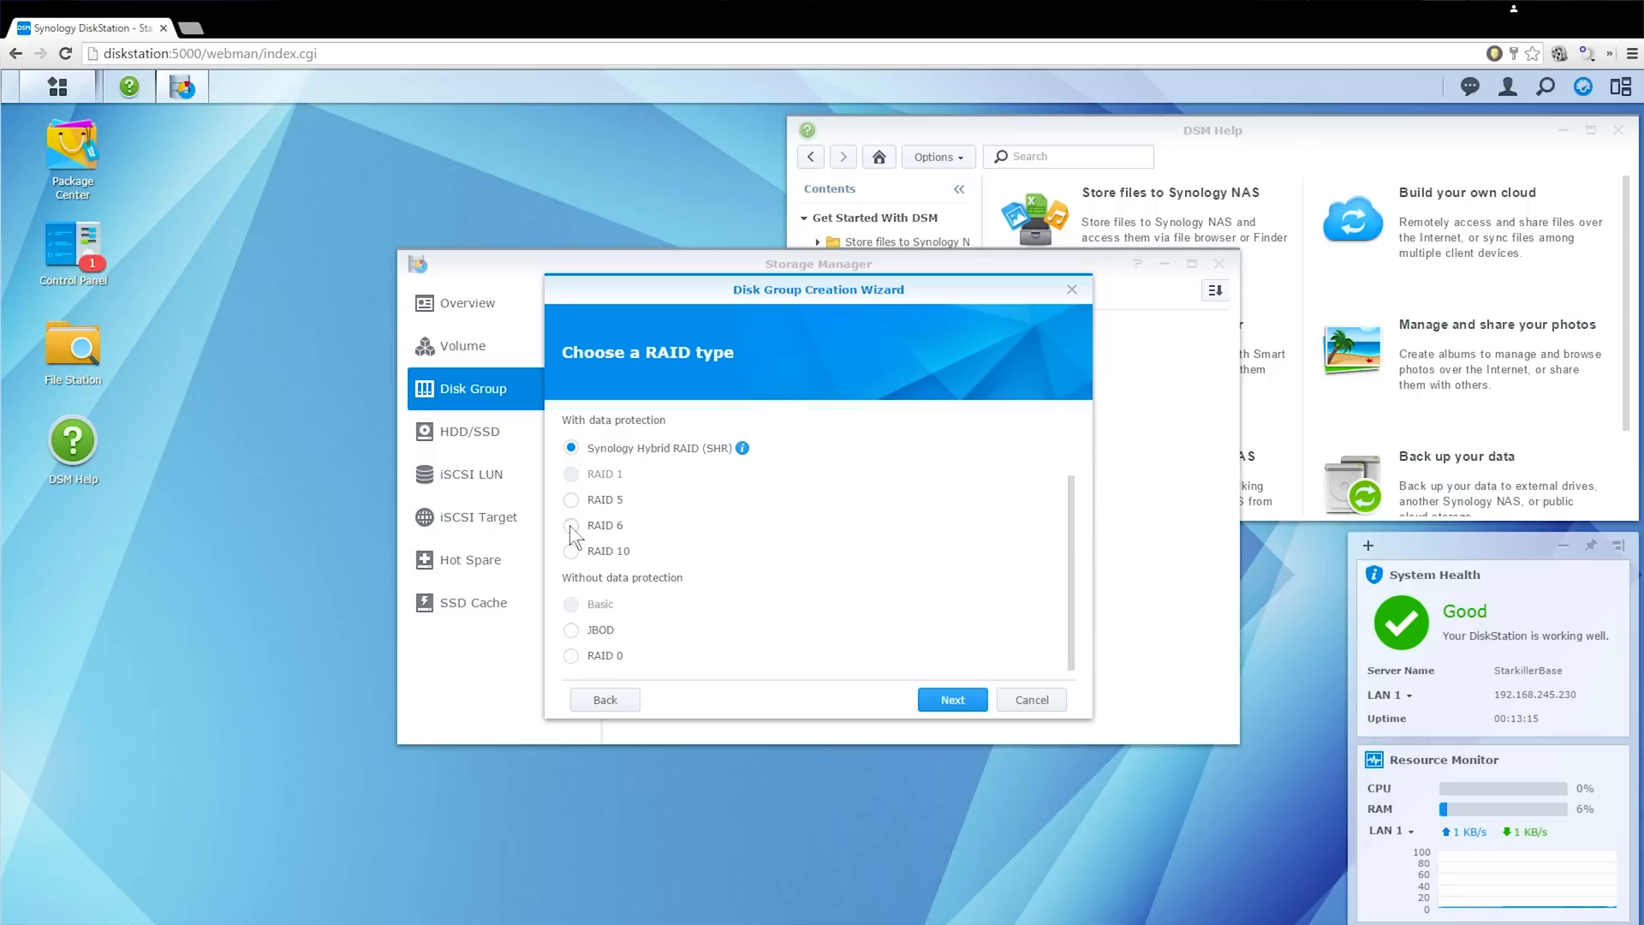
# Pick the SHR RAID type and complete the wizard to build Volume 1 with two-disk fault tolerance
pyautogui.click(571, 500)
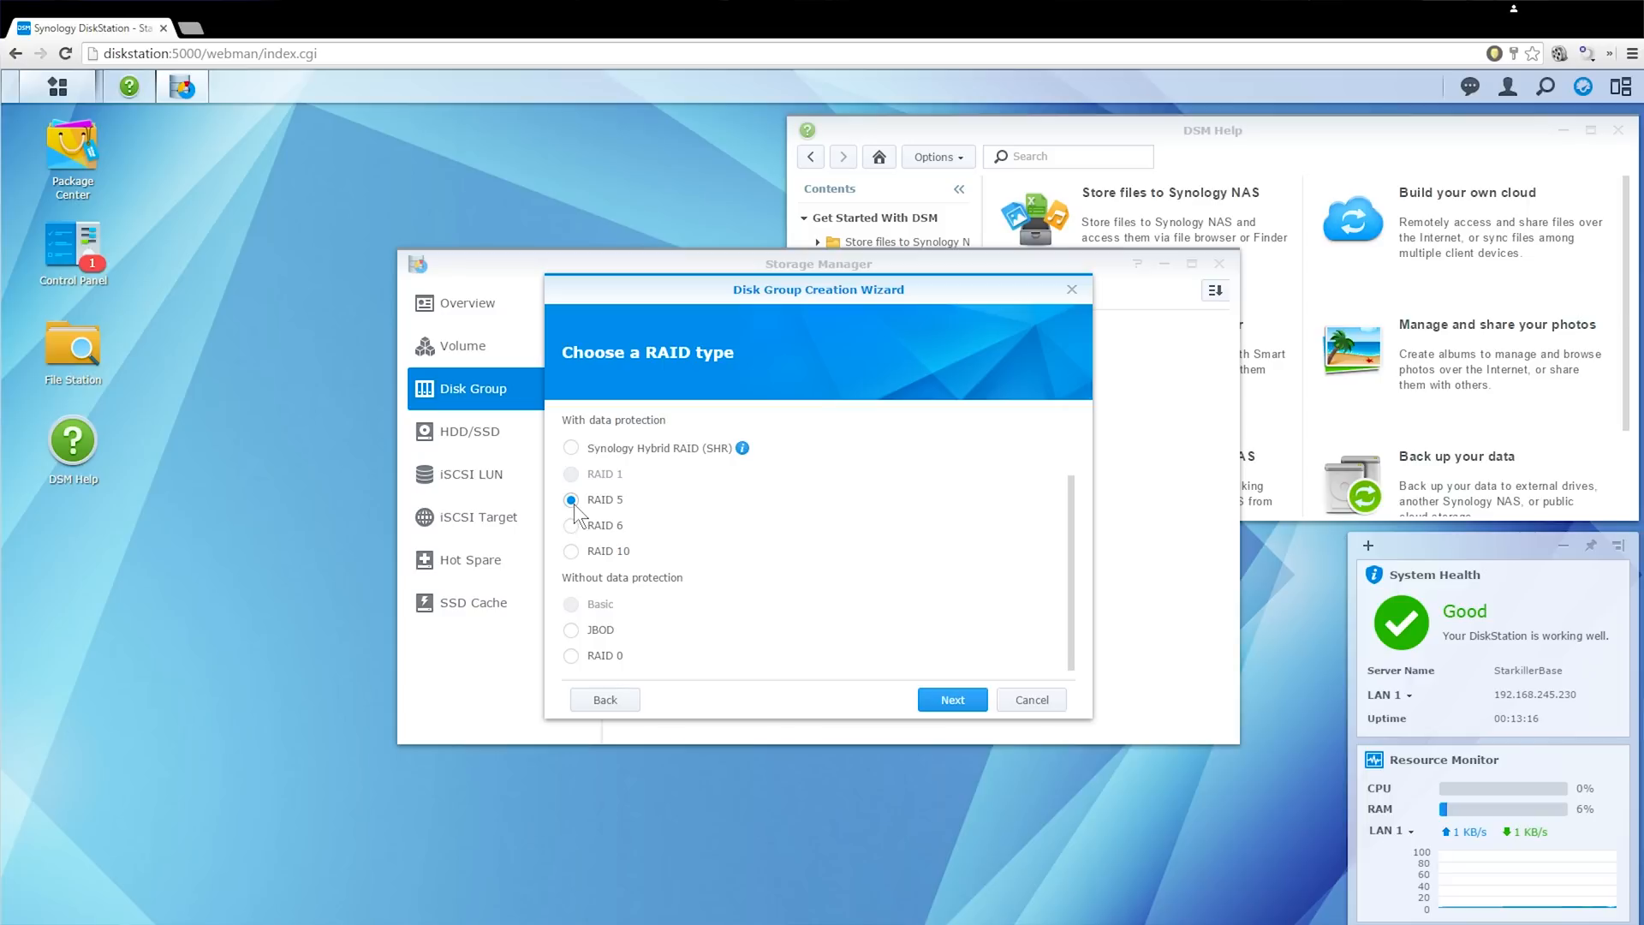
pyautogui.click(570, 448)
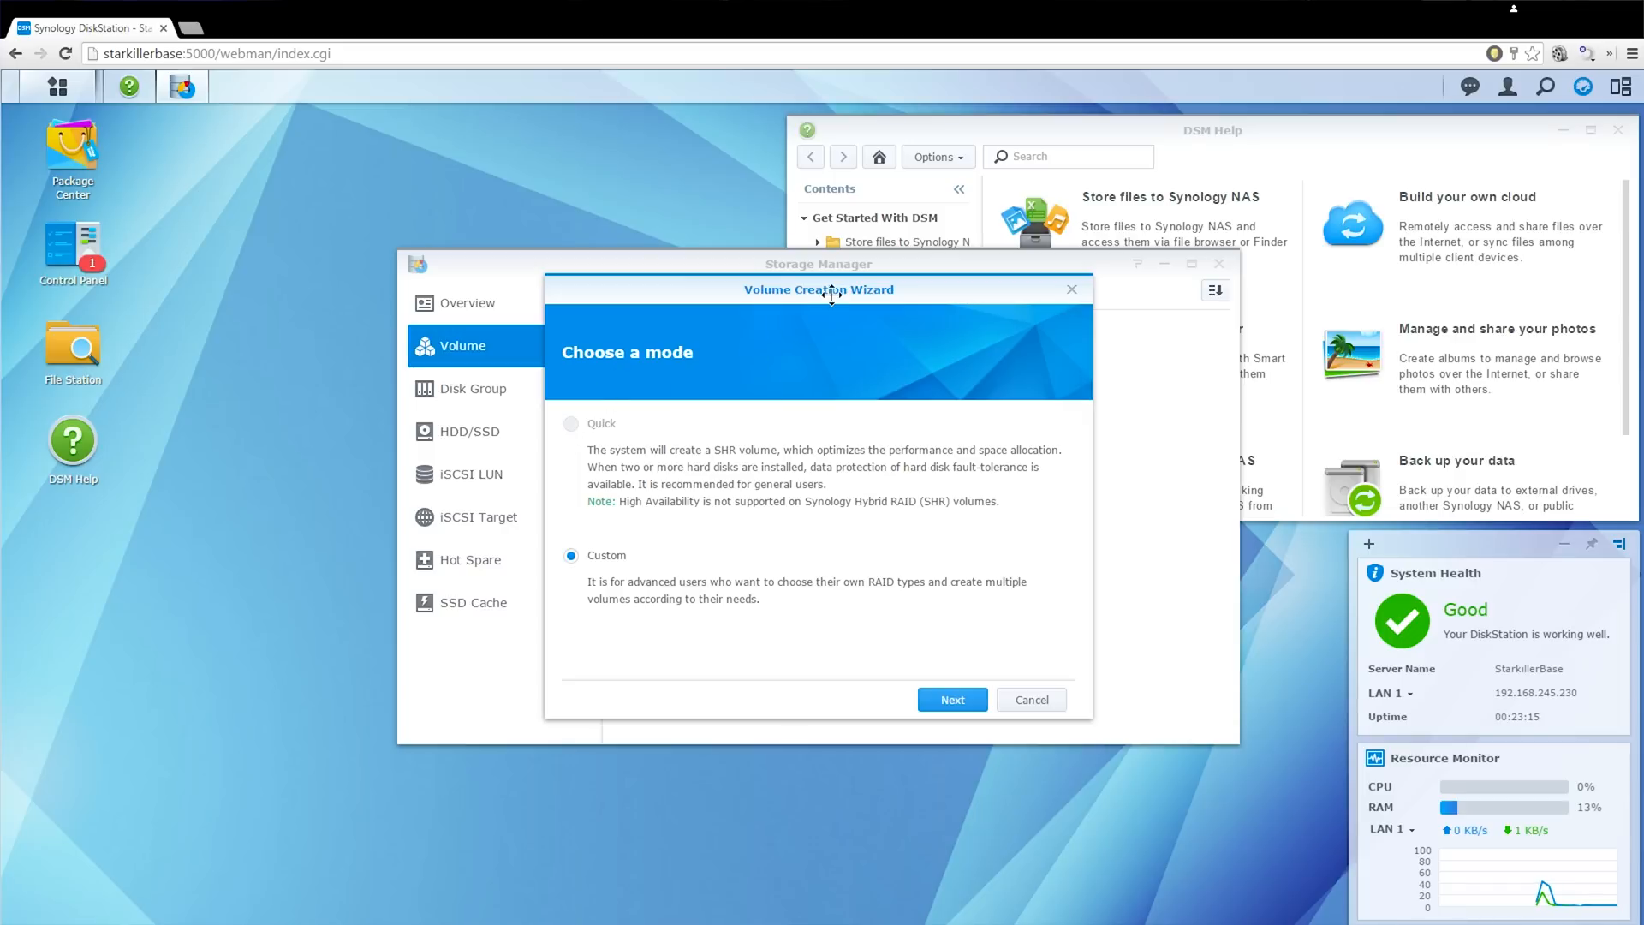
pyautogui.click(950, 700)
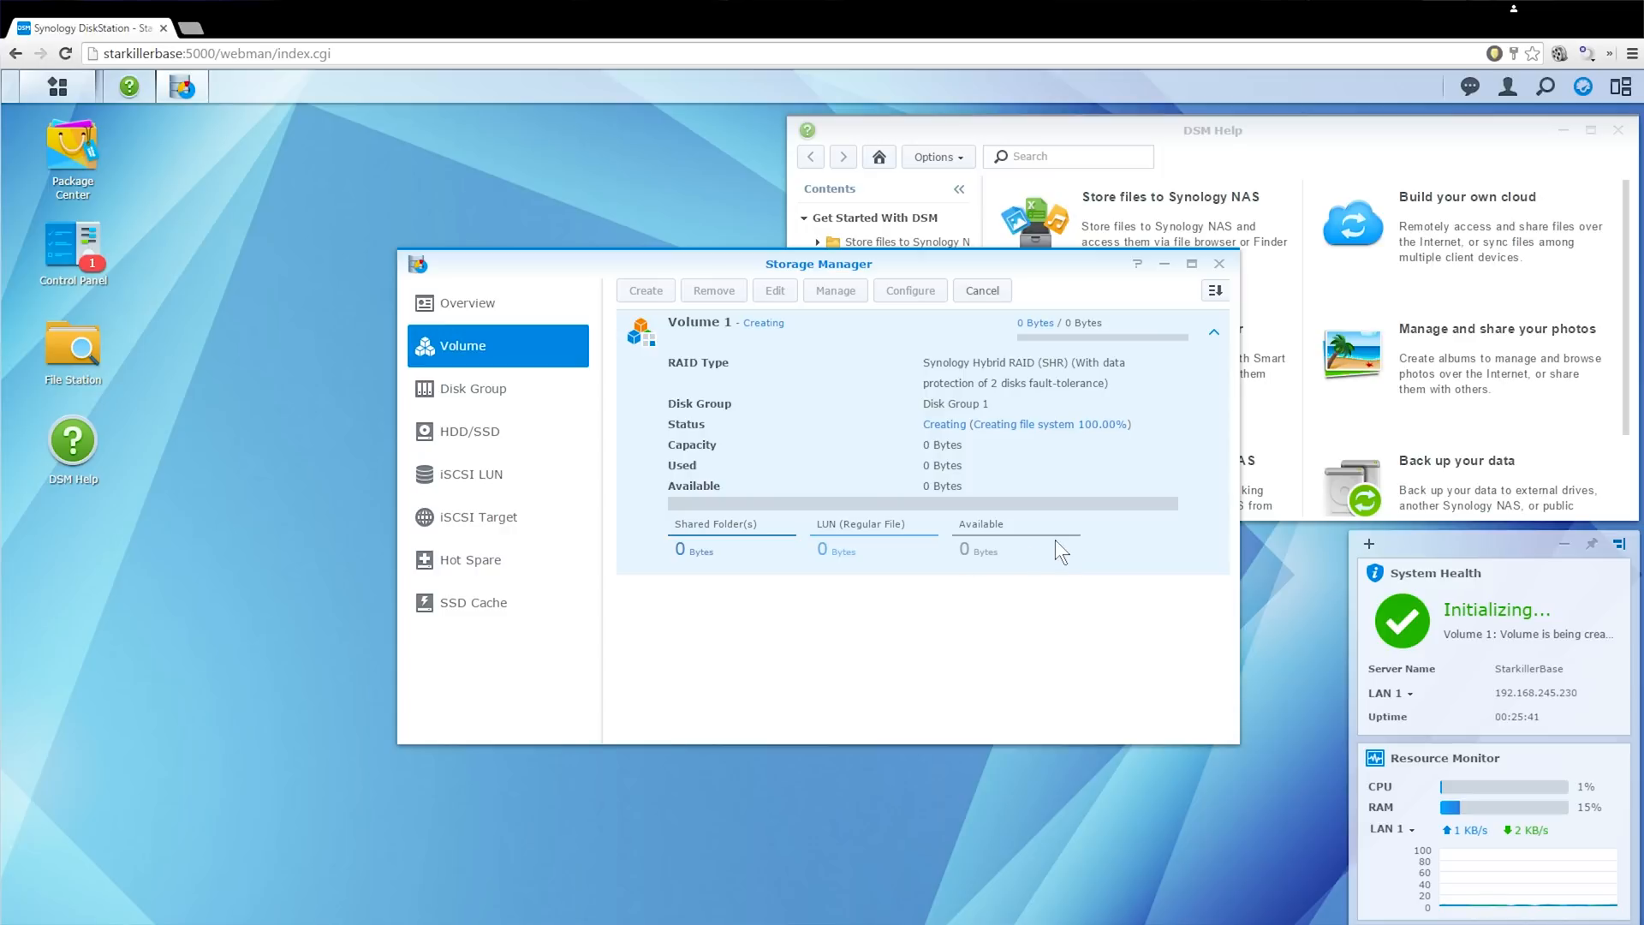